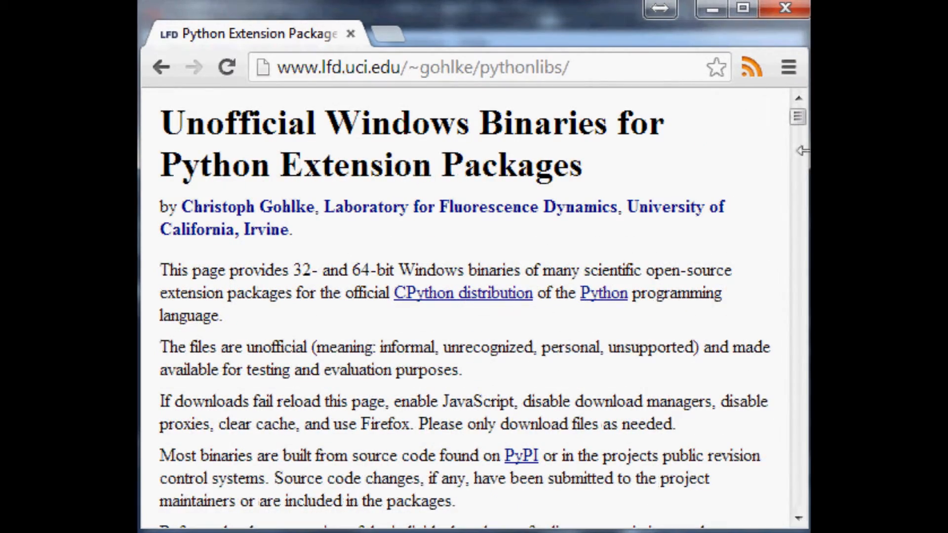
scroll("down", 3)
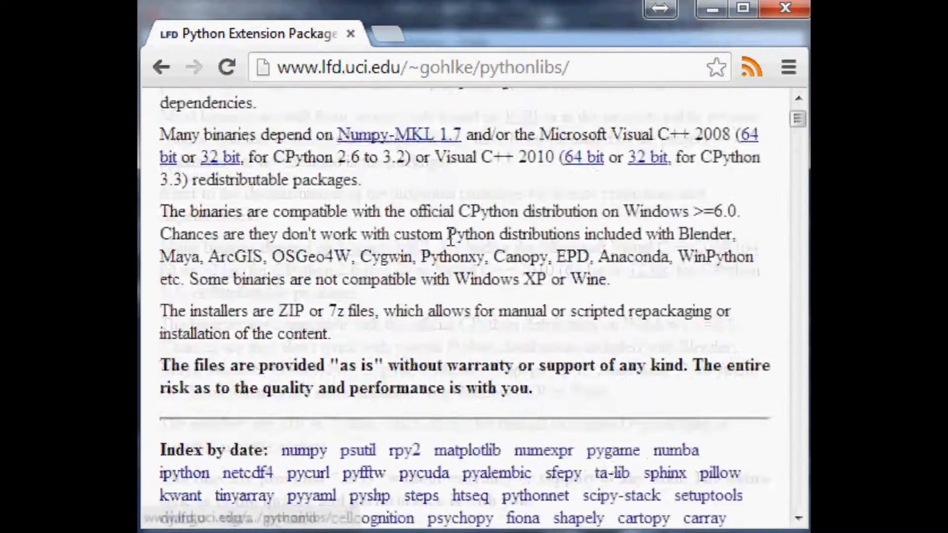
scroll("down", 3)
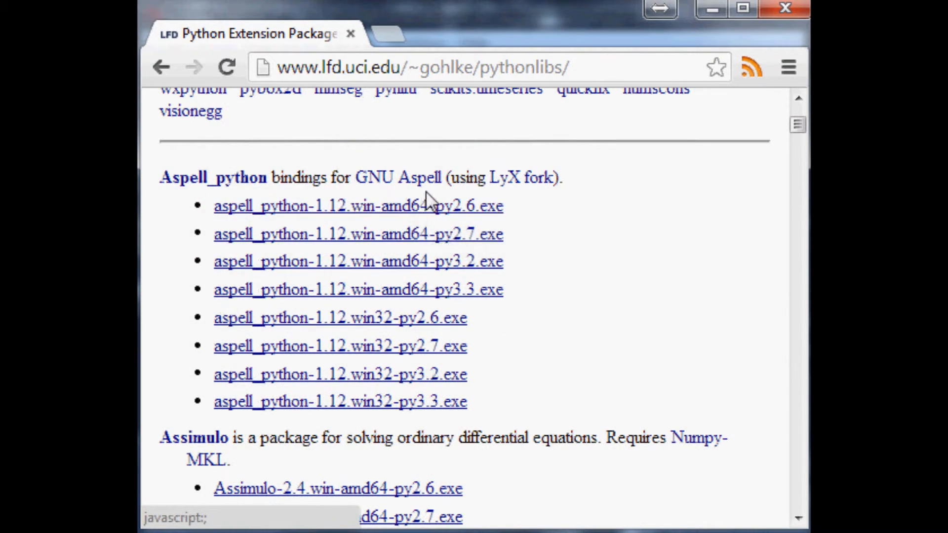
scroll("down", 3)
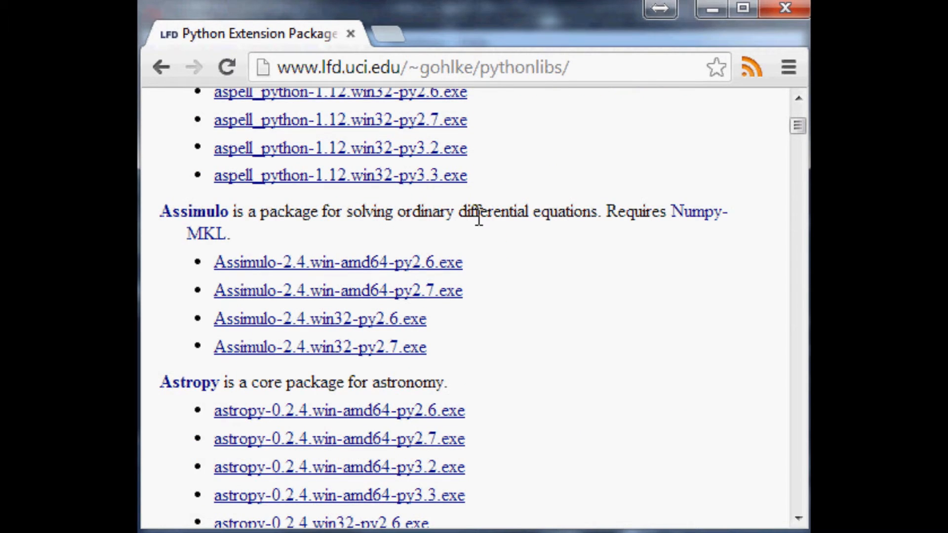
scroll("down", 3)
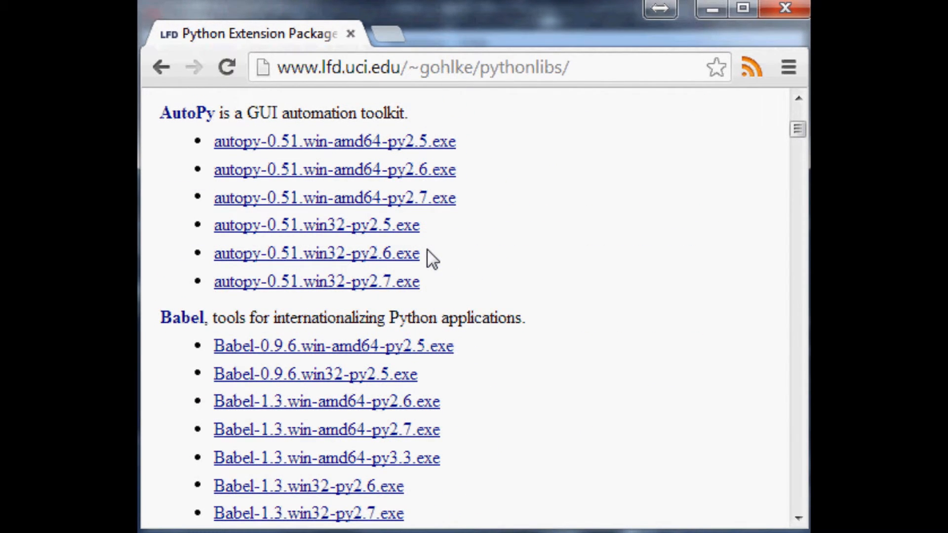
scroll("down", 3)
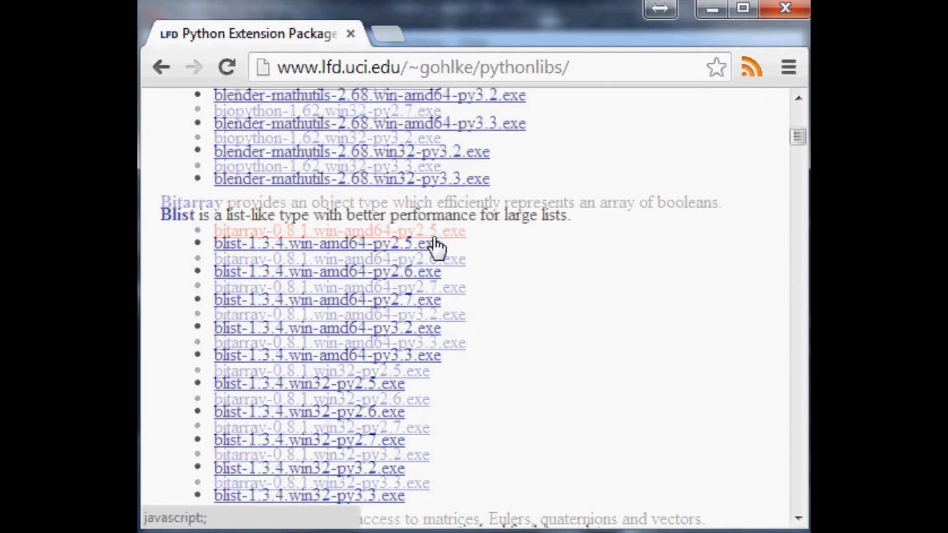
scroll("down", 3)
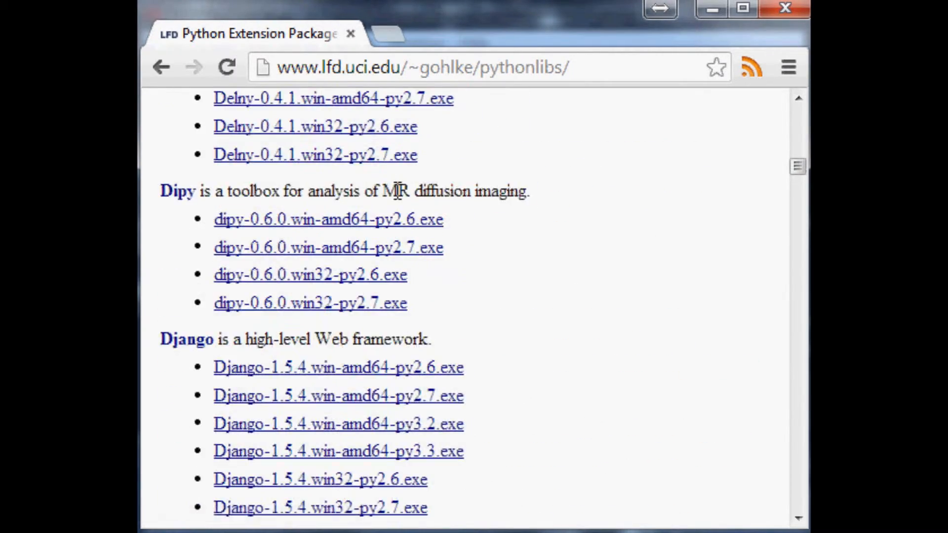
scroll("down", 3)
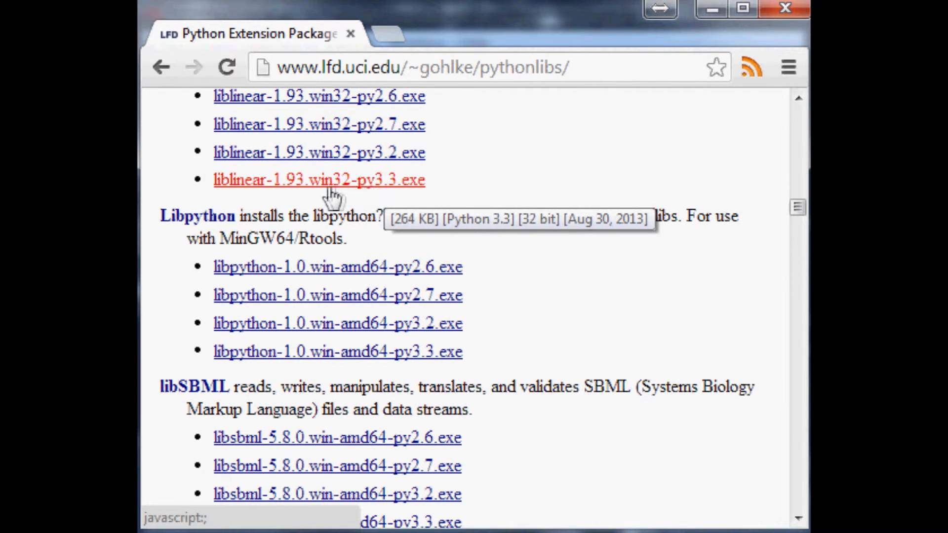
mouse_move(313, 193)
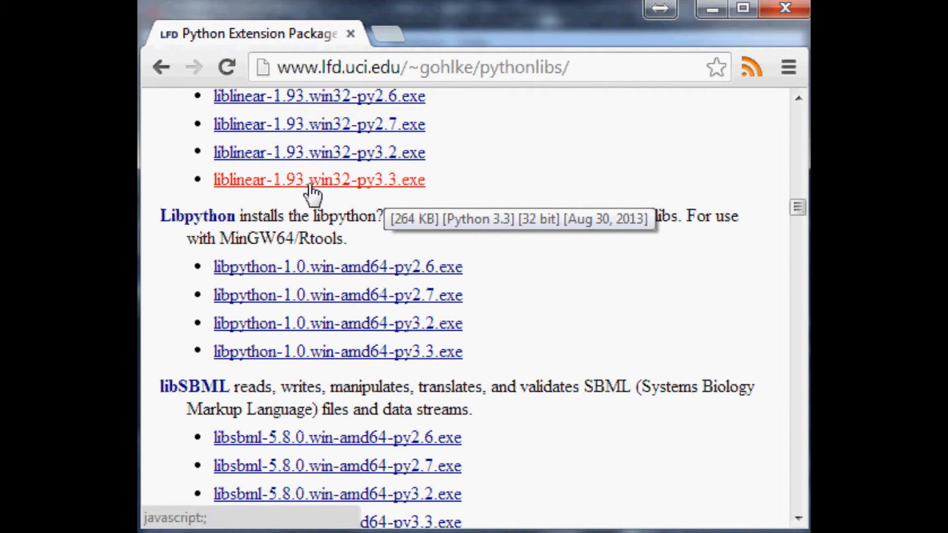
mouse_move(278, 187)
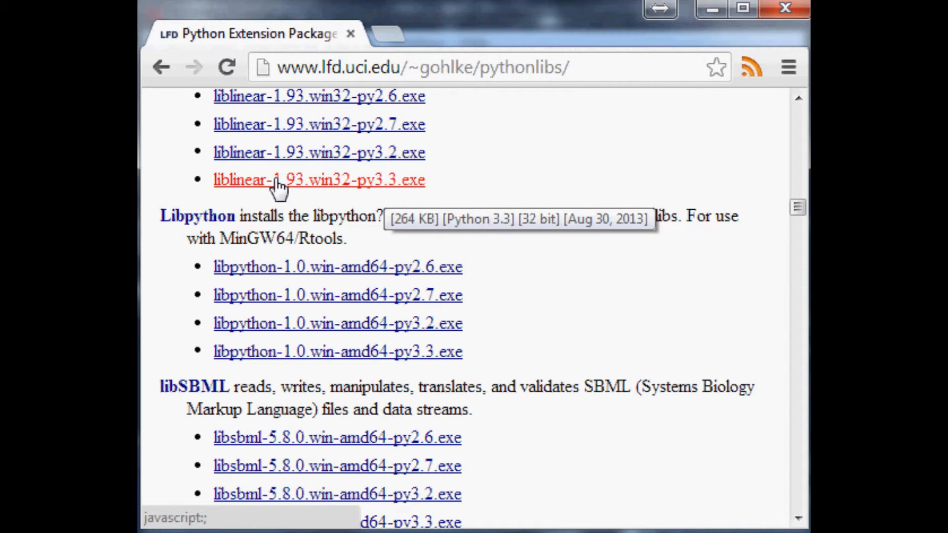
mouse_move(254, 185)
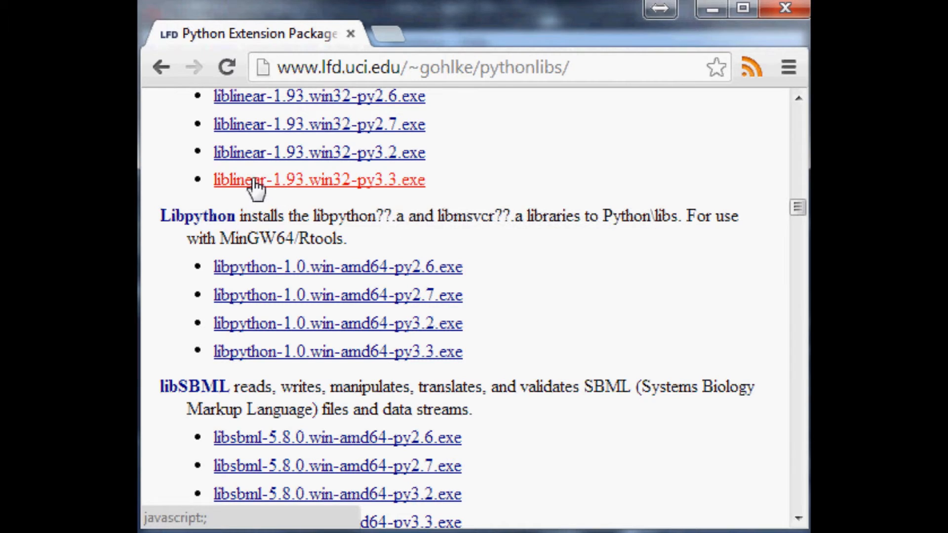
mouse_move(251, 184)
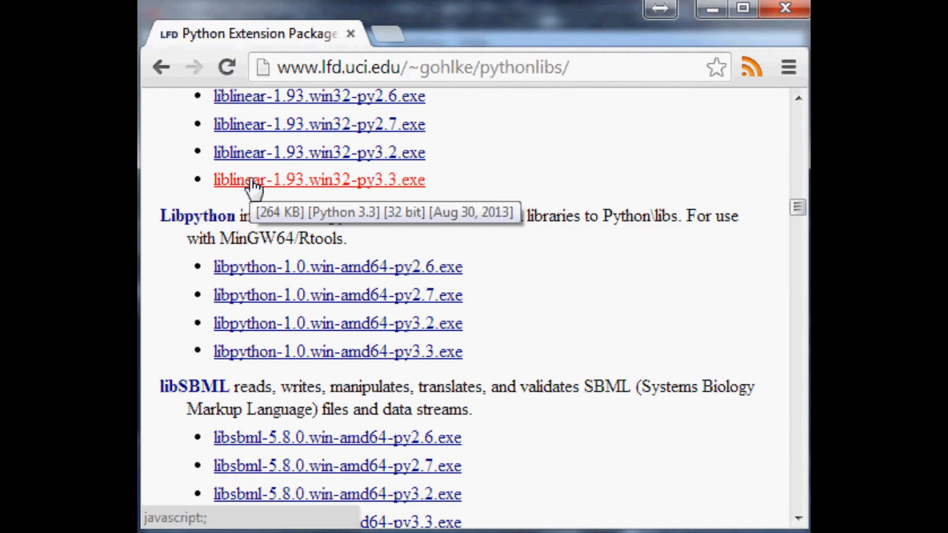
mouse_move(246, 201)
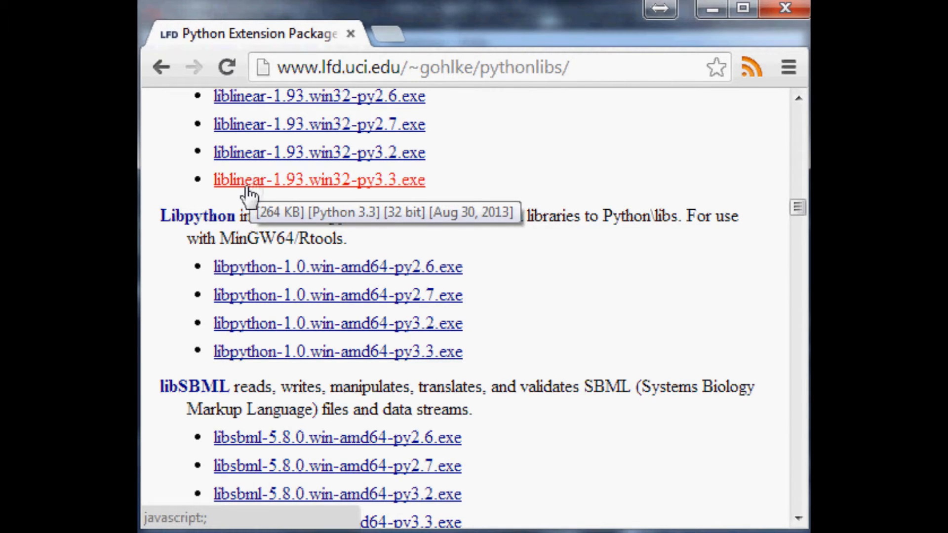
mouse_move(237, 187)
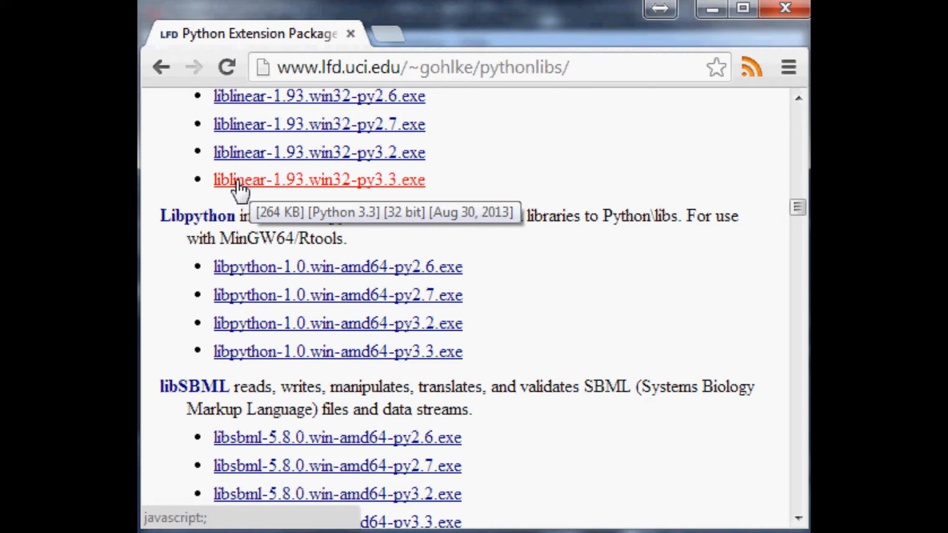
mouse_move(718, 264)
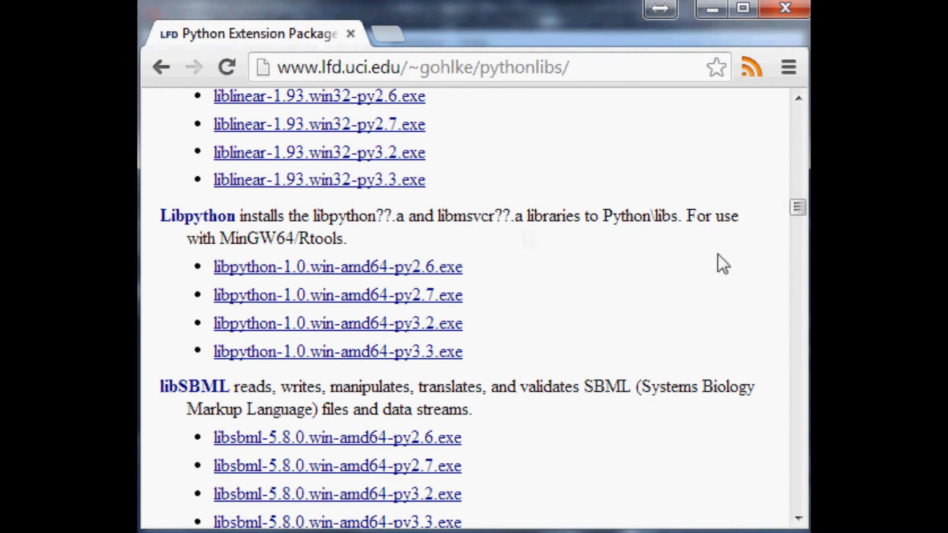
mouse_move(797, 207)
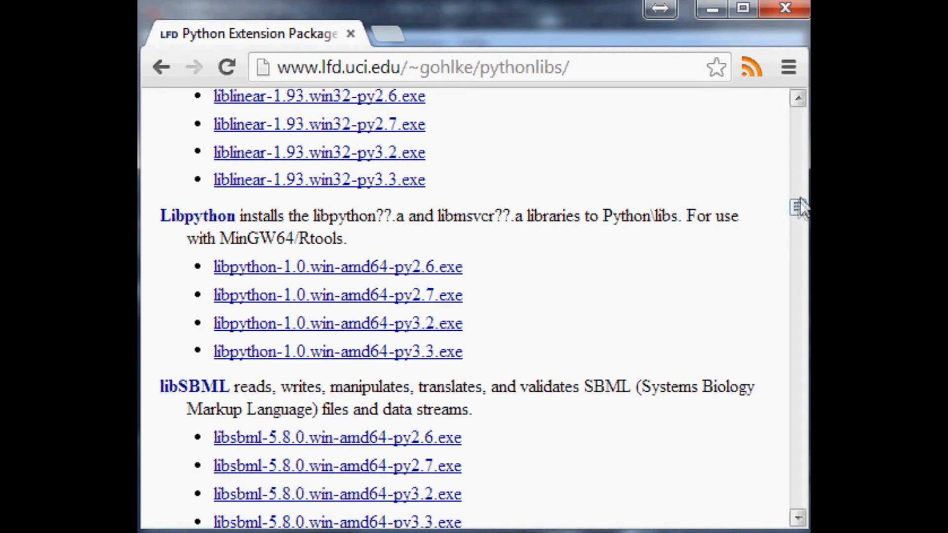
scroll("down", 3)
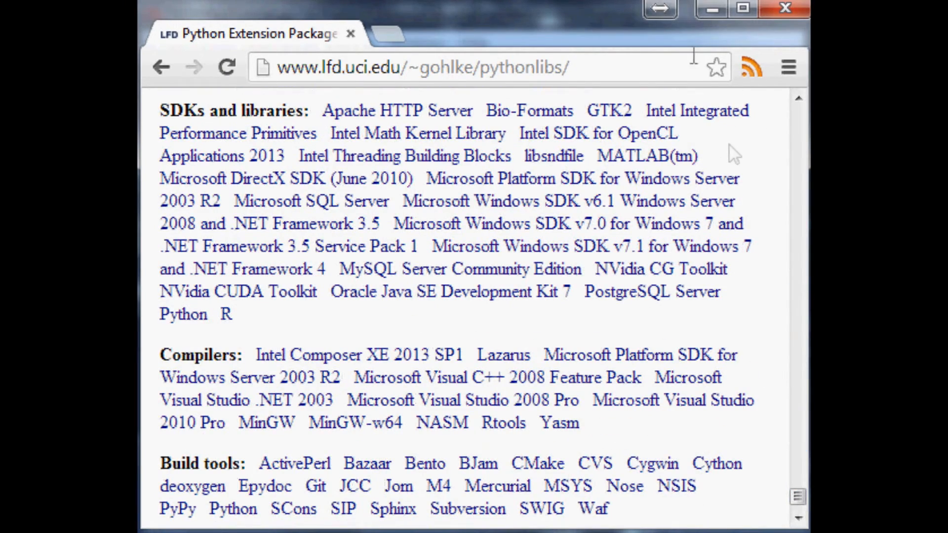
mouse_move(600, 75)
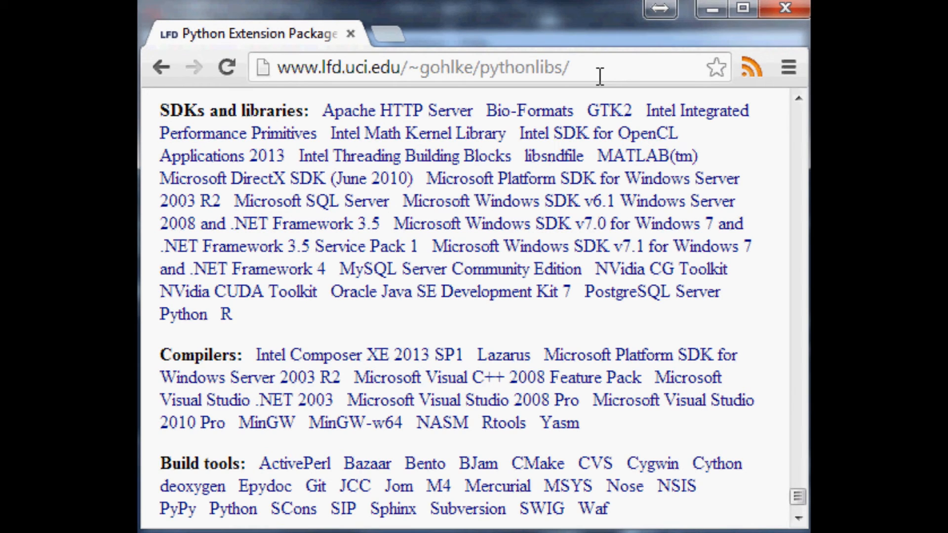
scroll("down", 3)
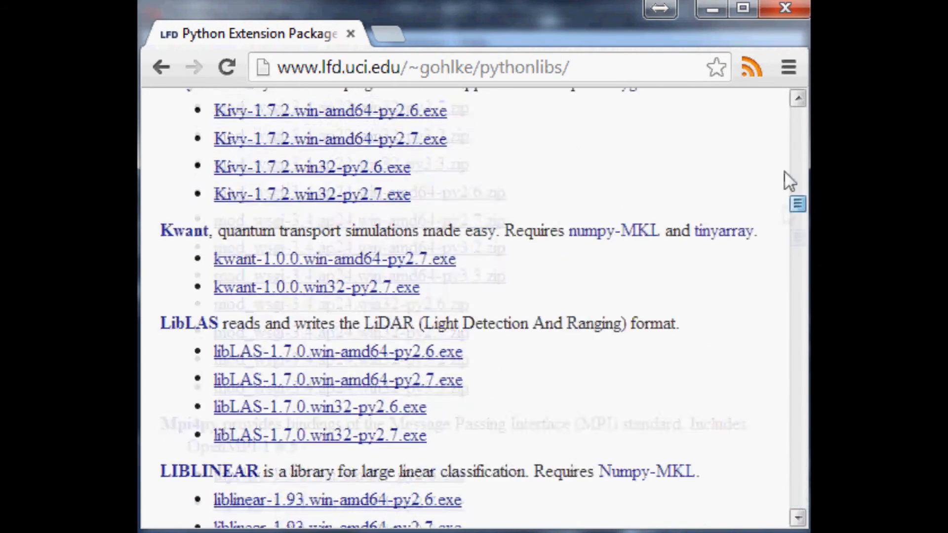
scroll("up", 3)
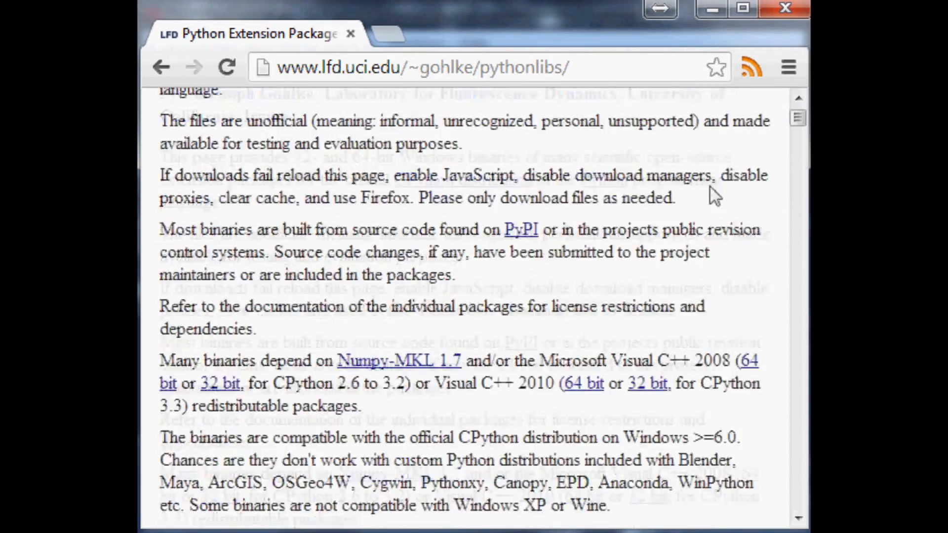
scroll("down", 3)
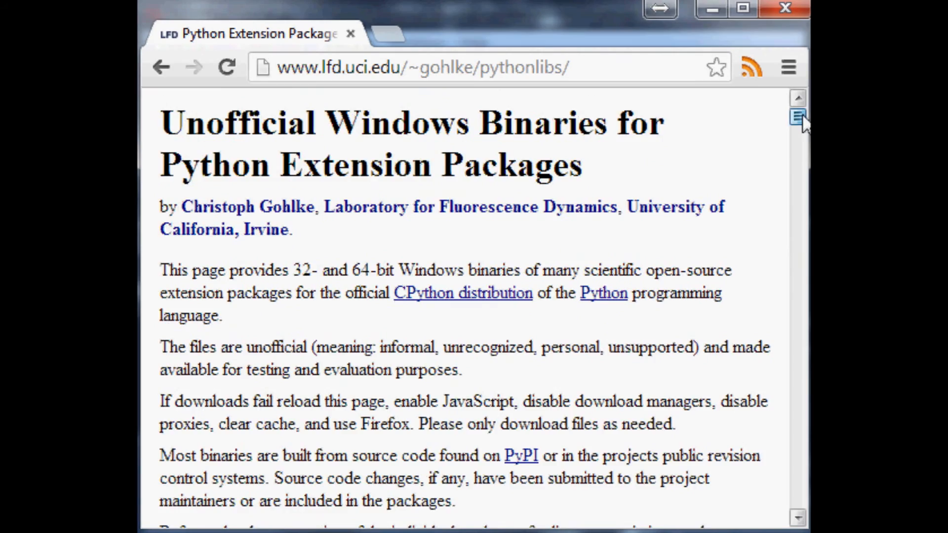
scroll("down", 3)
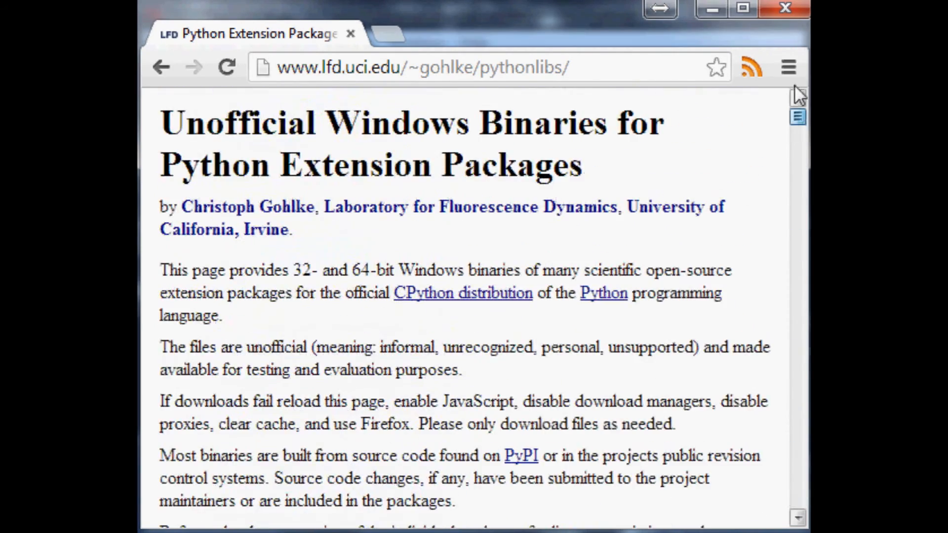
mouse_move(620, 143)
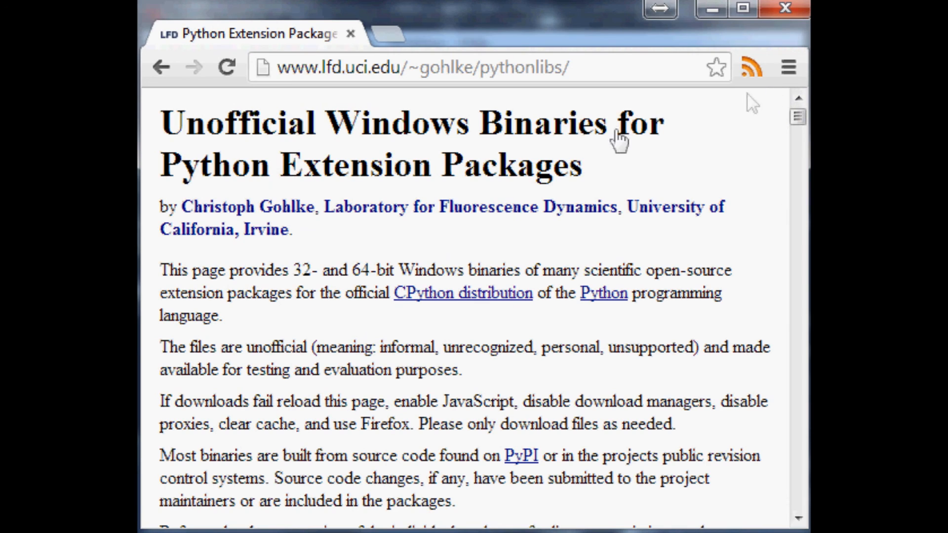
mouse_move(158, 178)
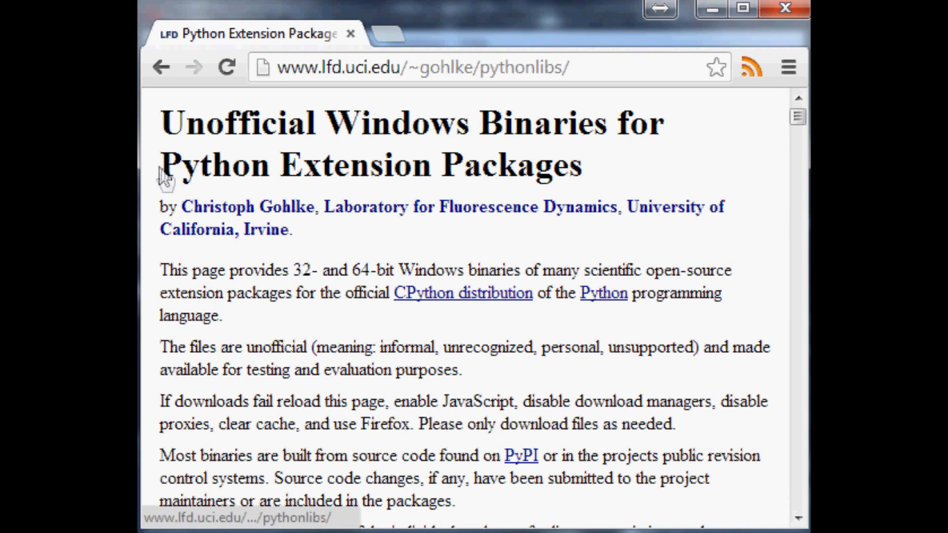